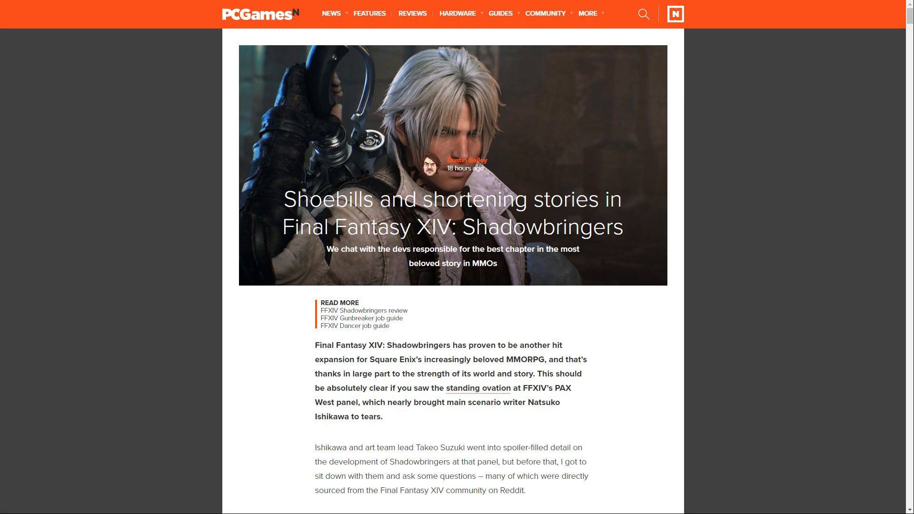
scroll(down, 3)
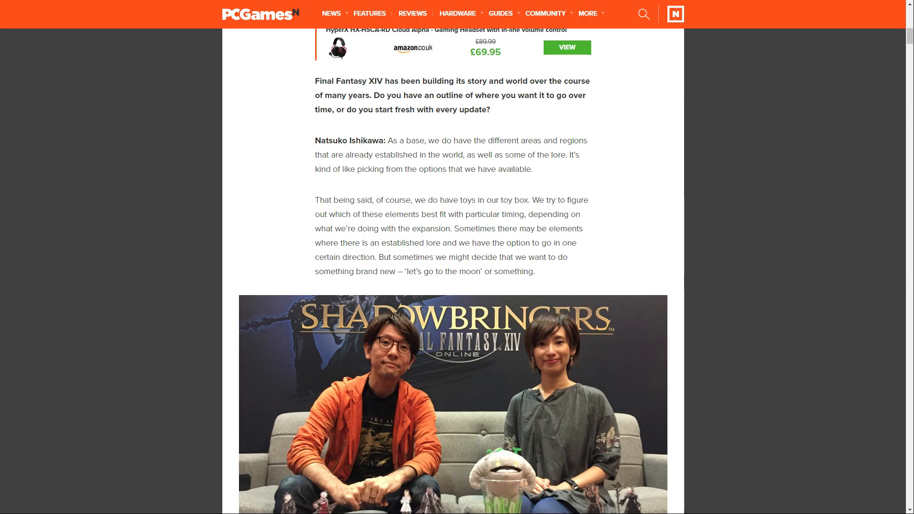
scroll(down, 3)
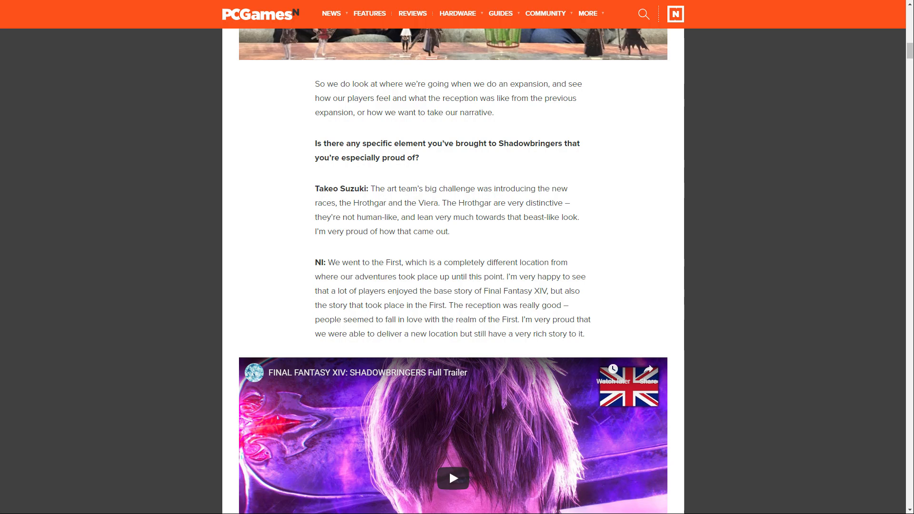
scroll(down, 3)
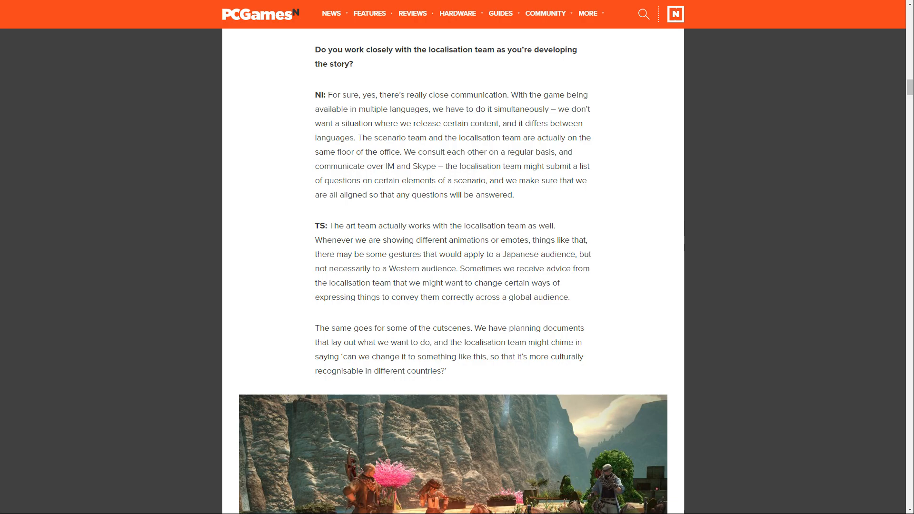
scroll(down, 3)
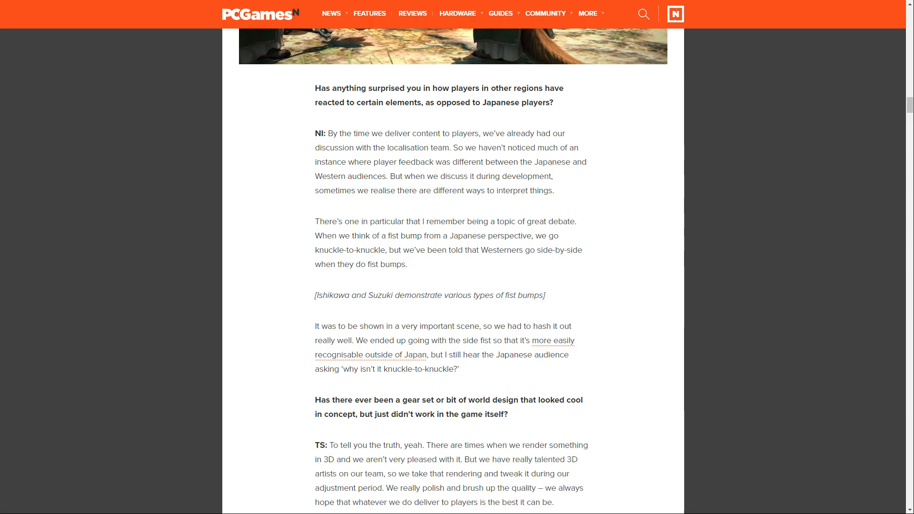
scroll(down, 3)
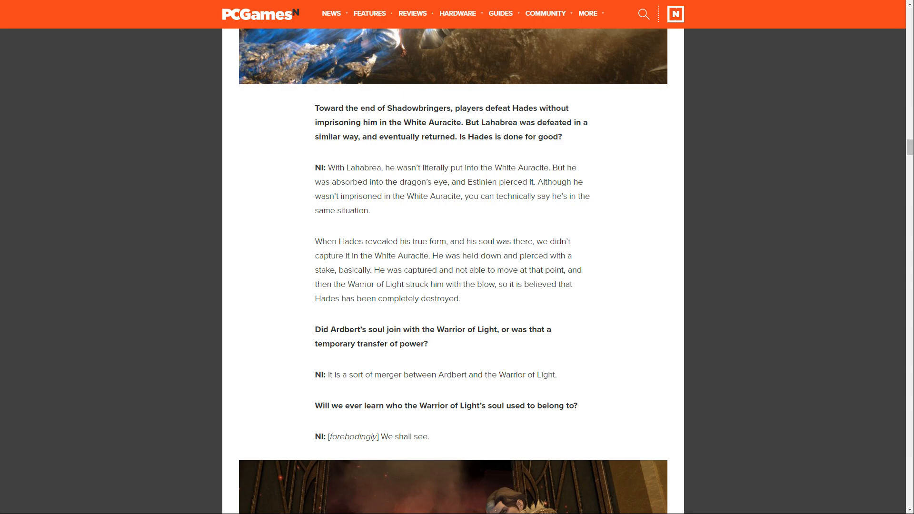
scroll(down, 3)
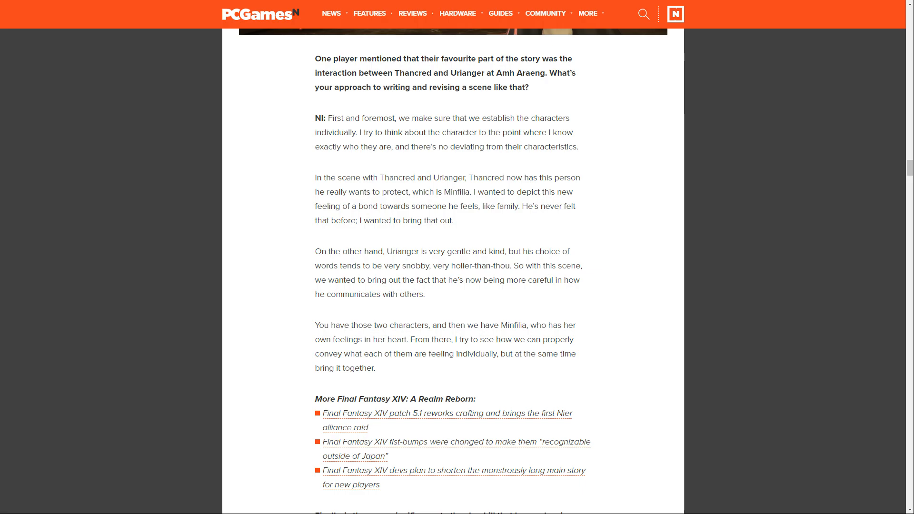
scroll(down, 3)
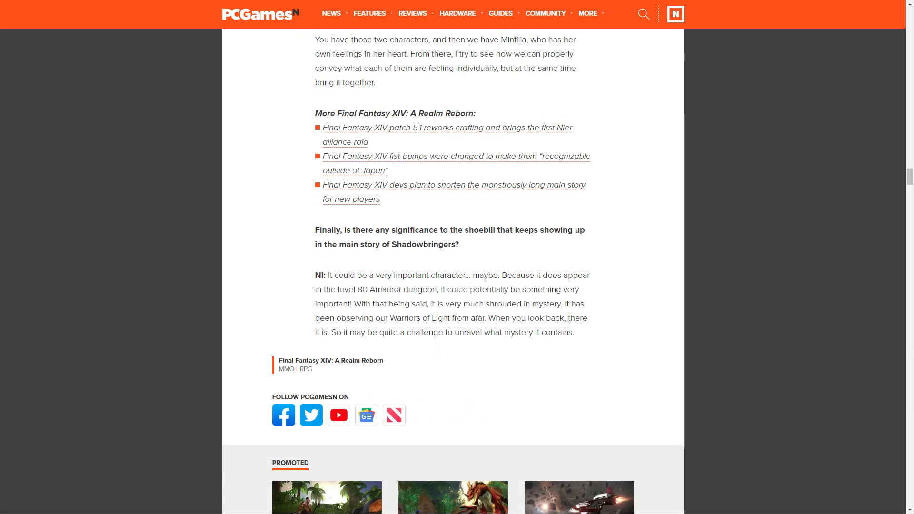